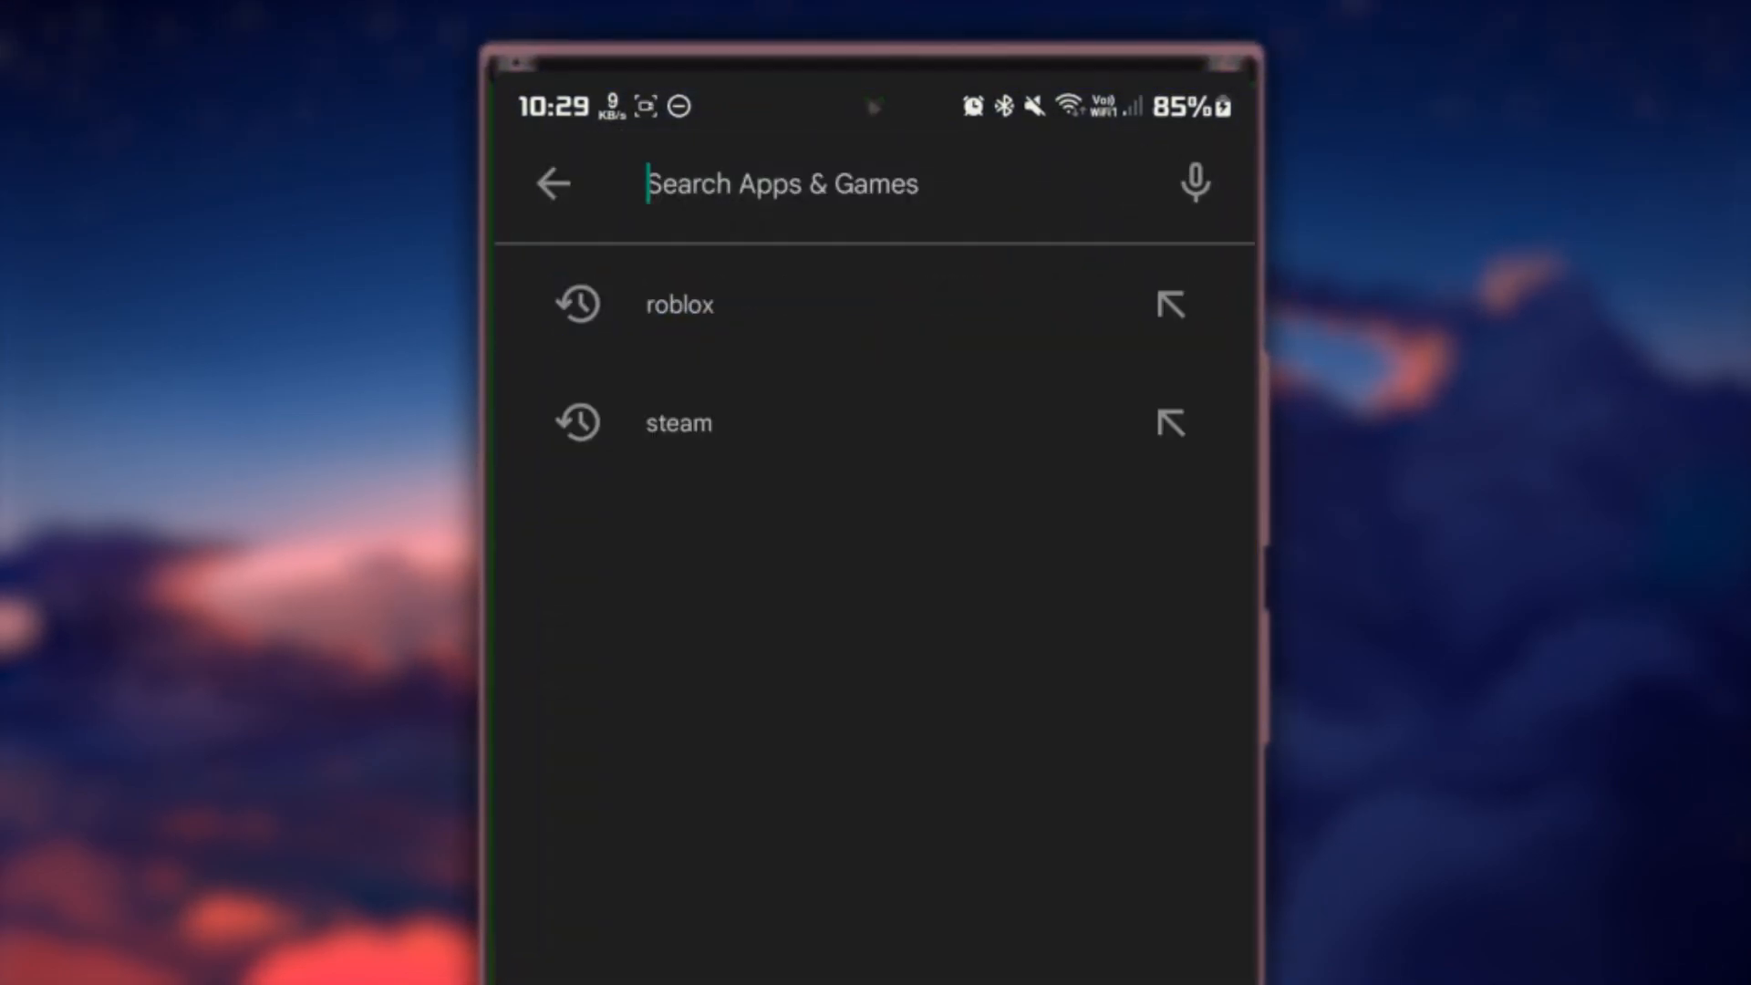
- Search the Play Store for 'files' and browse the file manager results
text(file)
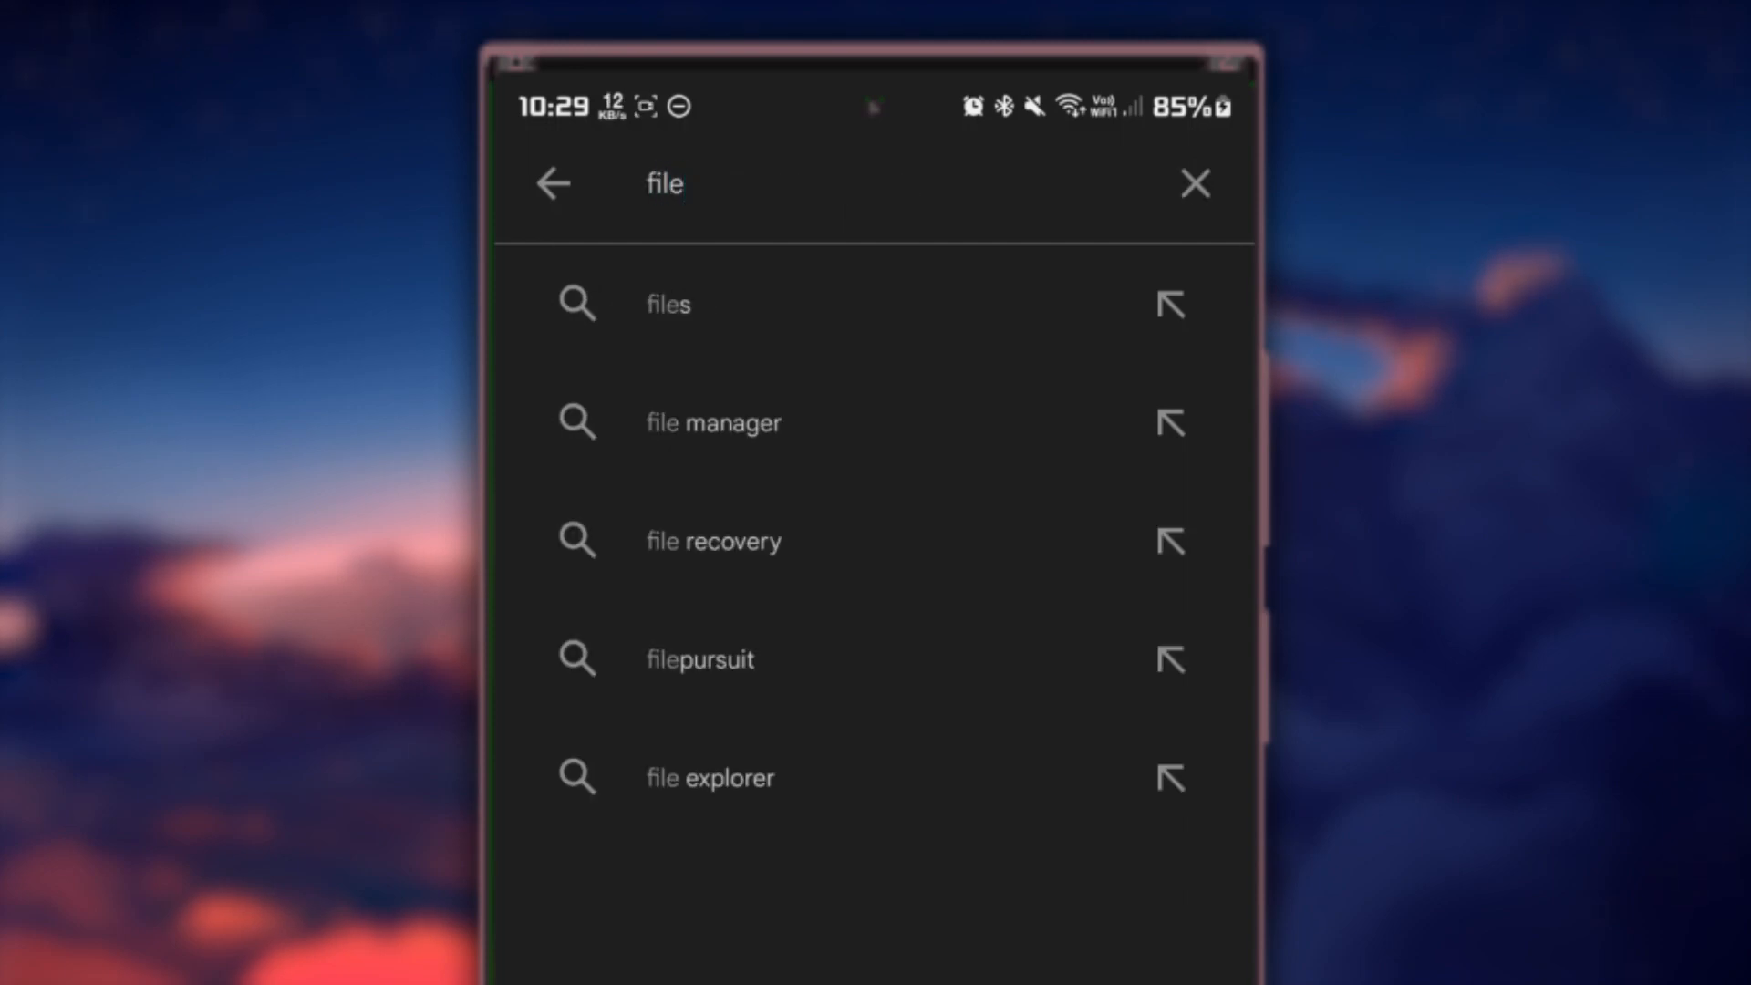
click(668, 305)
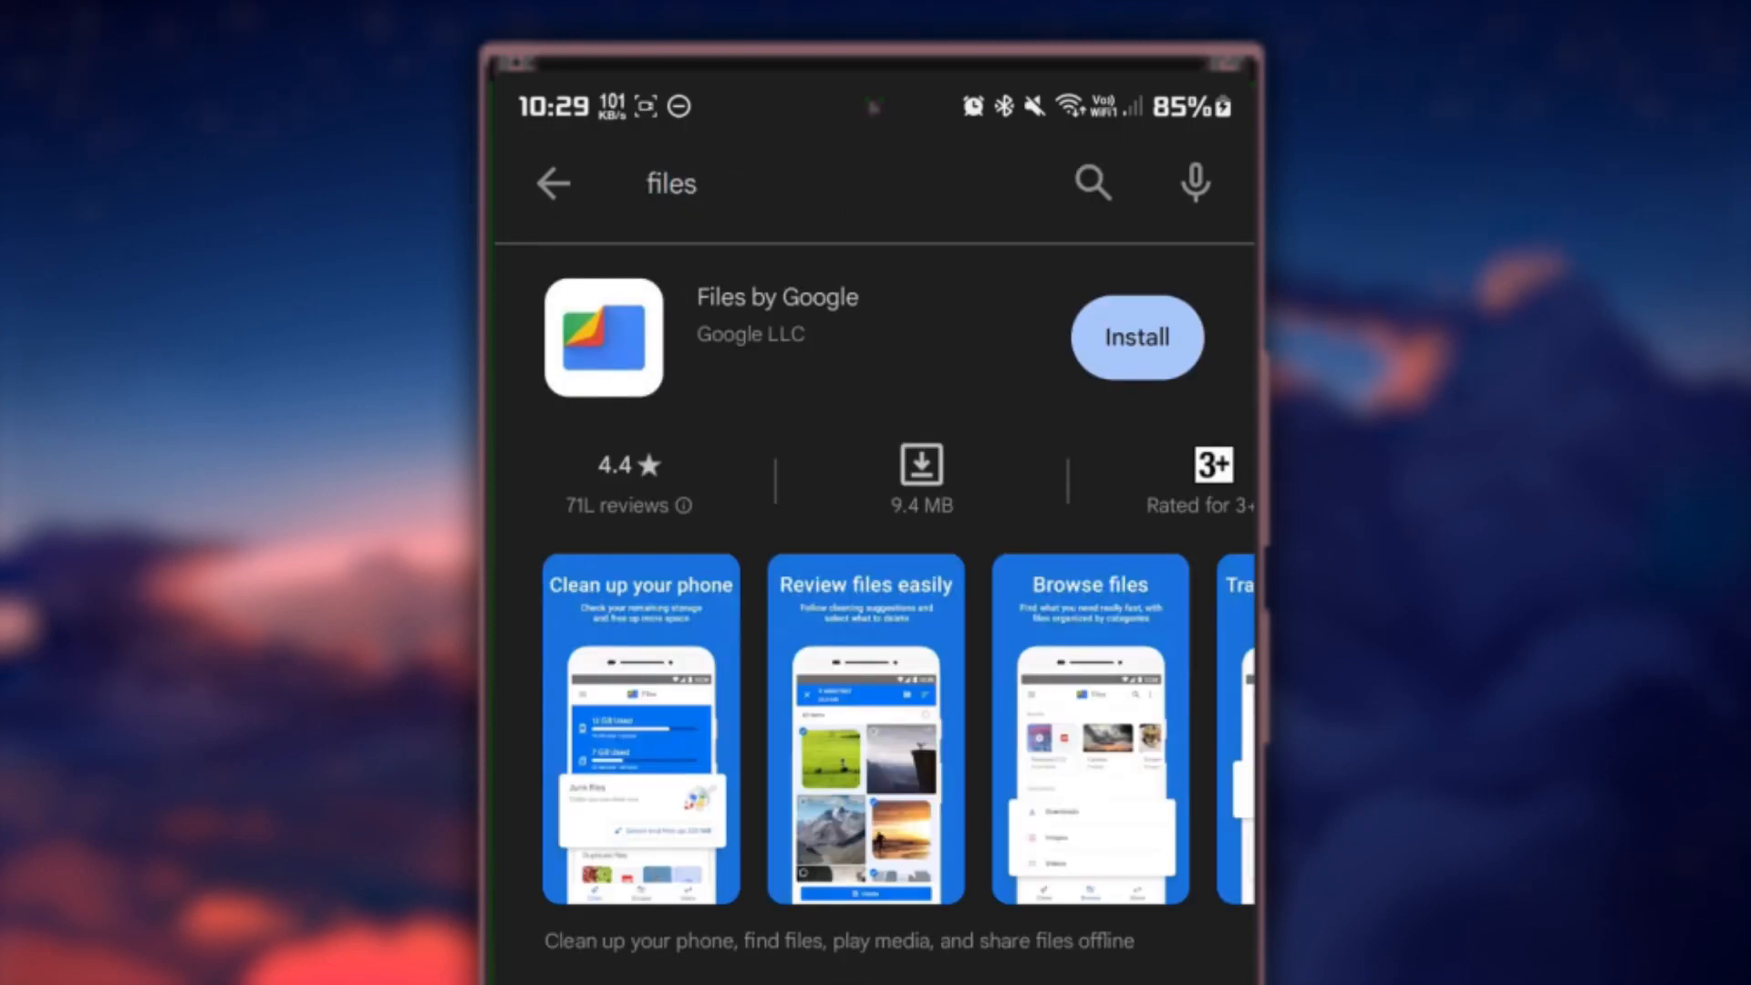
scroll(down, 3)
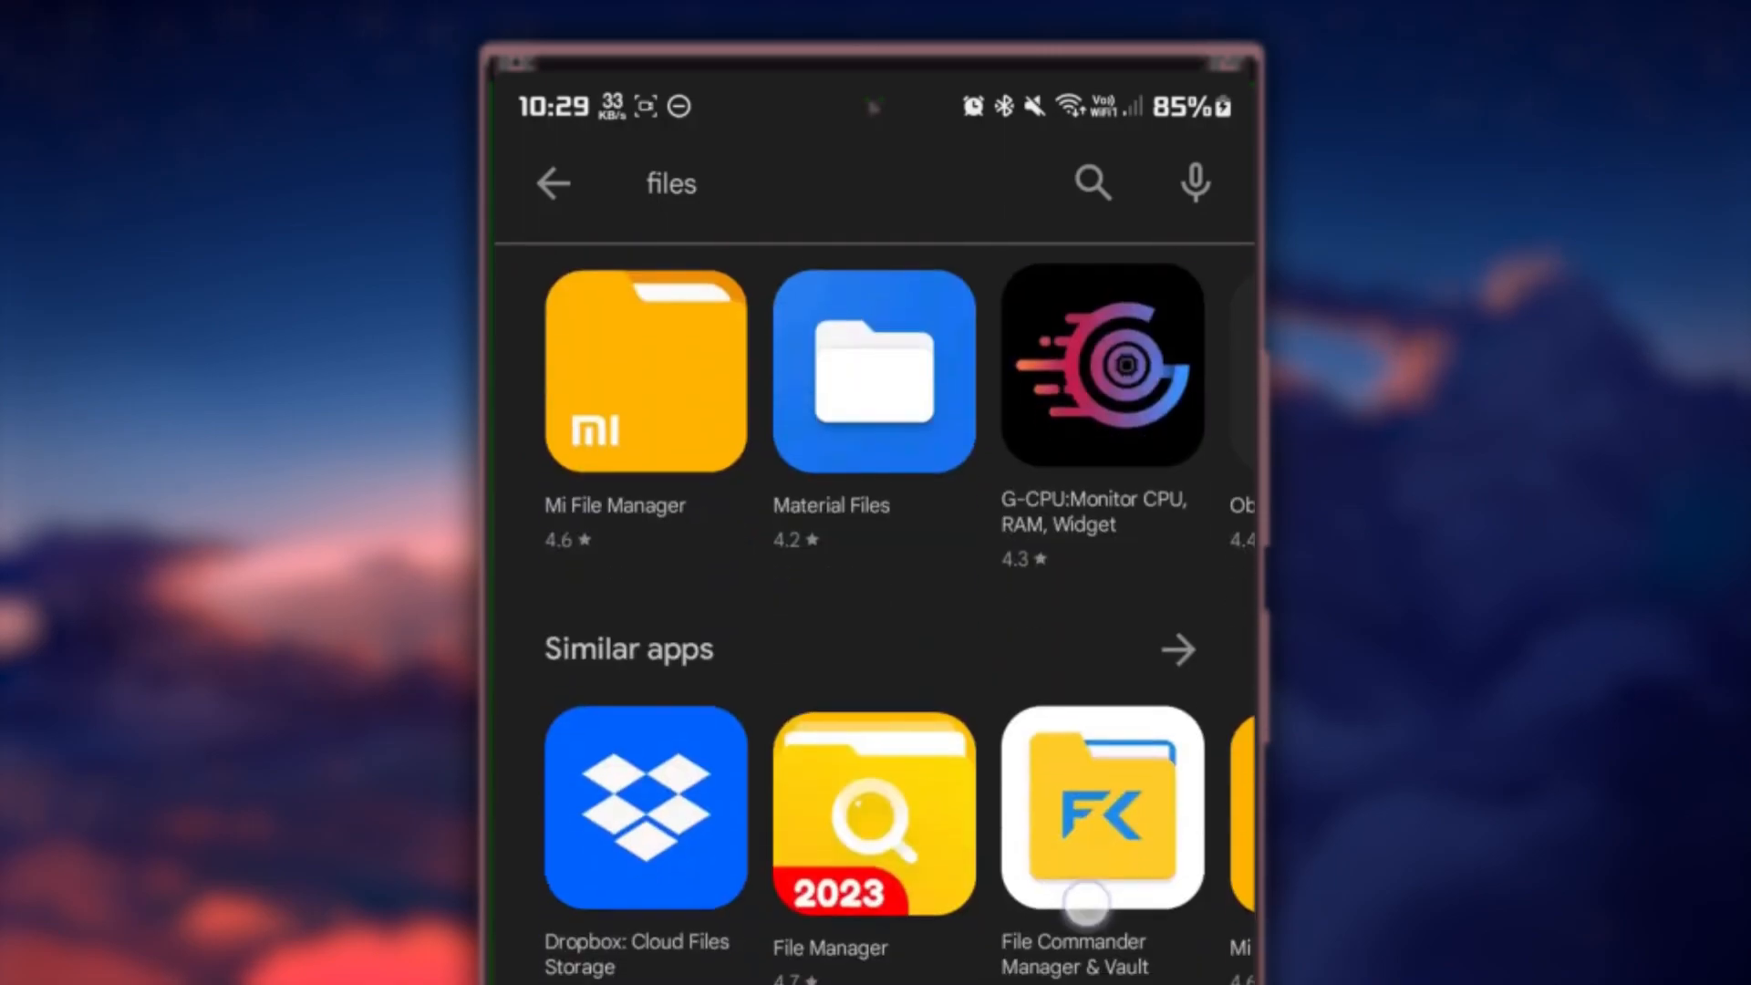
click(874, 370)
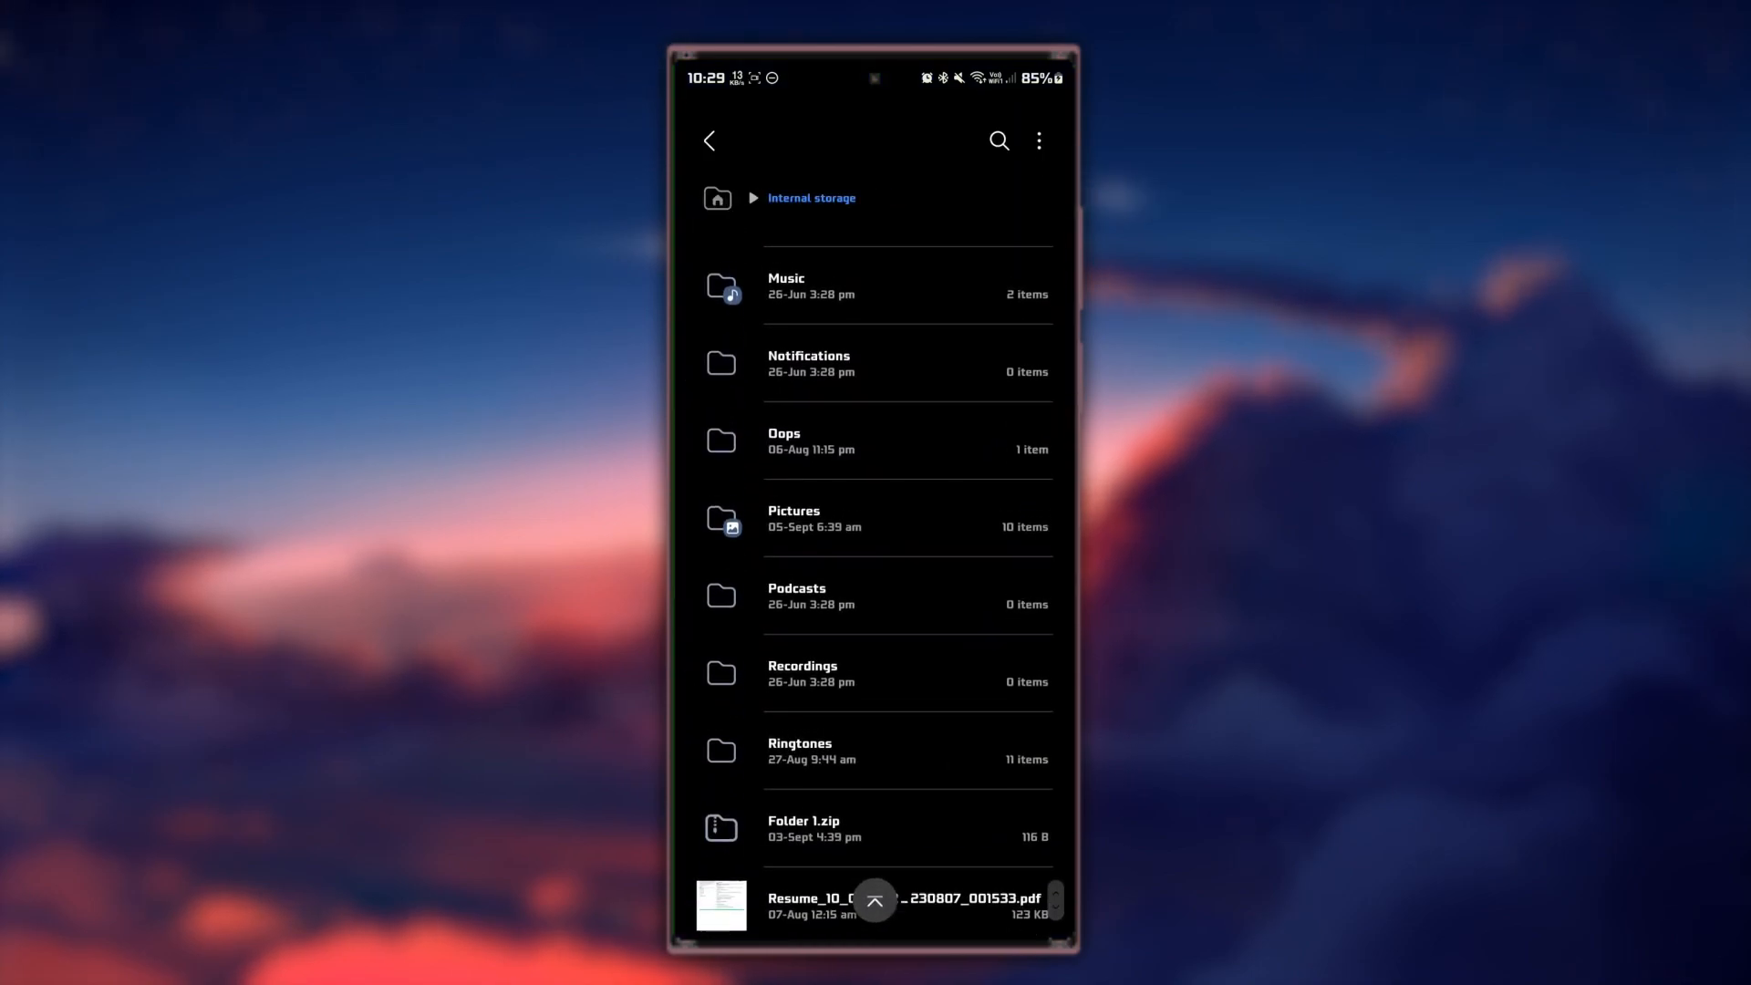
- Select the Folder 1.zip archive in internal storage
click(874, 900)
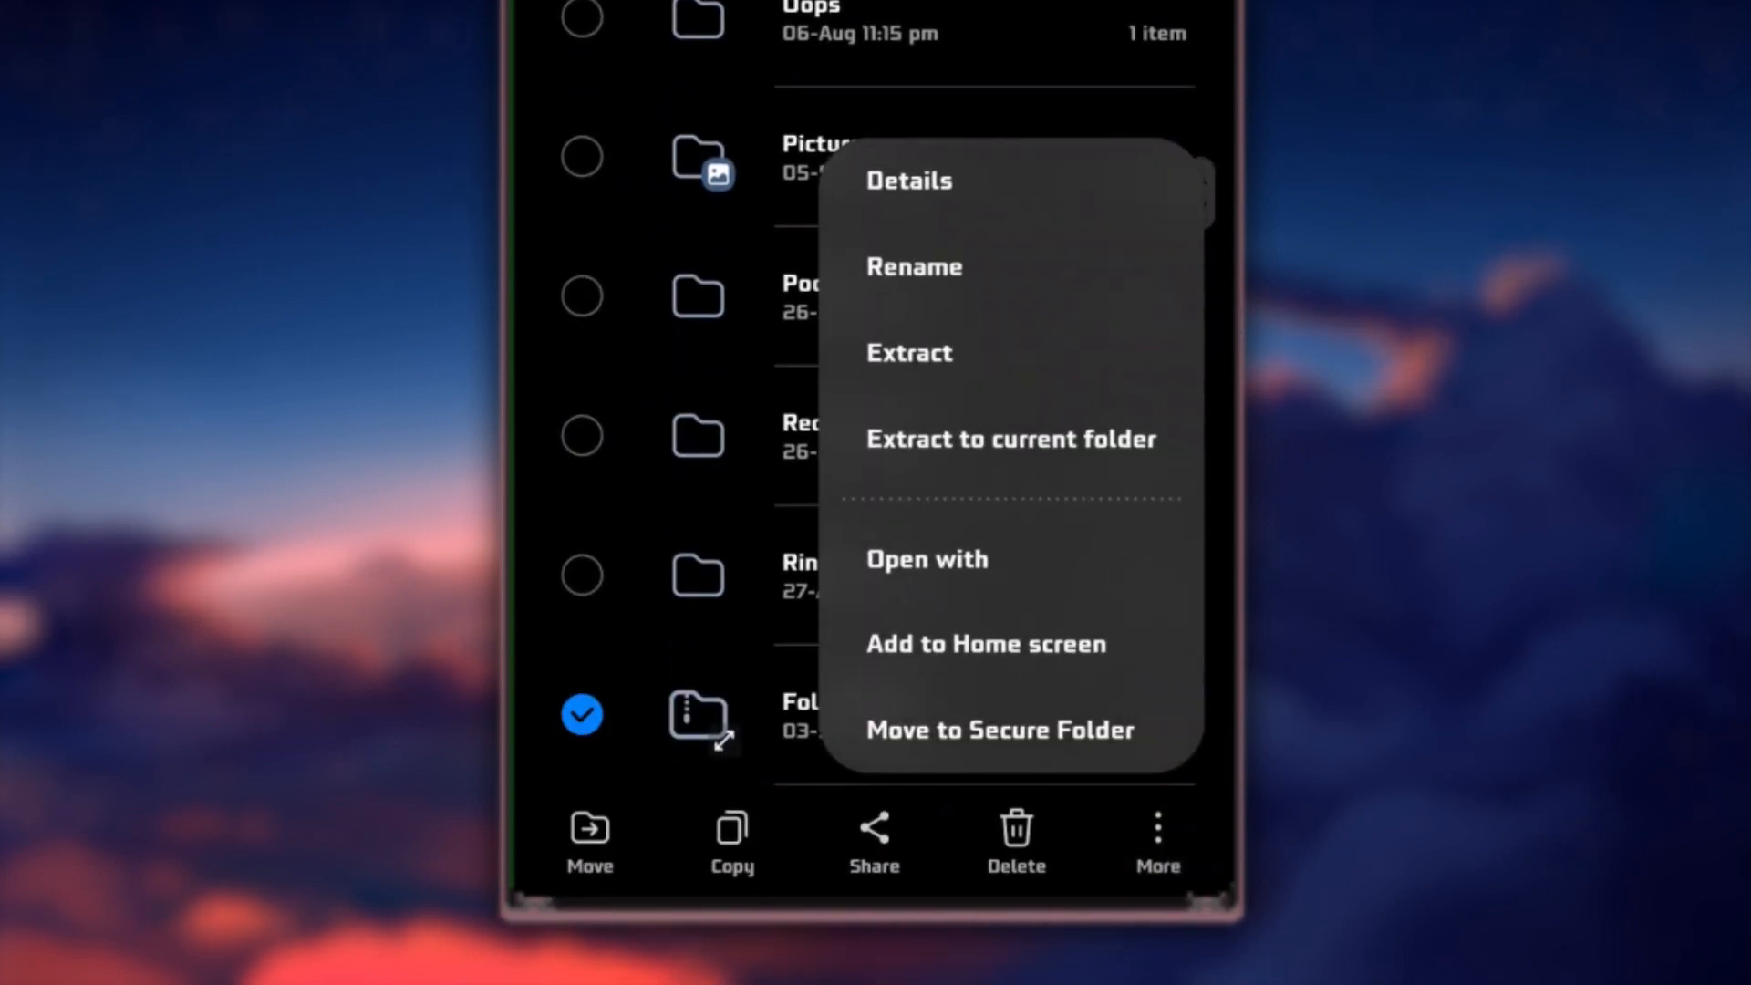
- Extract Folder 1.zip into a new folder named 'Folder 1 (1)'
click(908, 352)
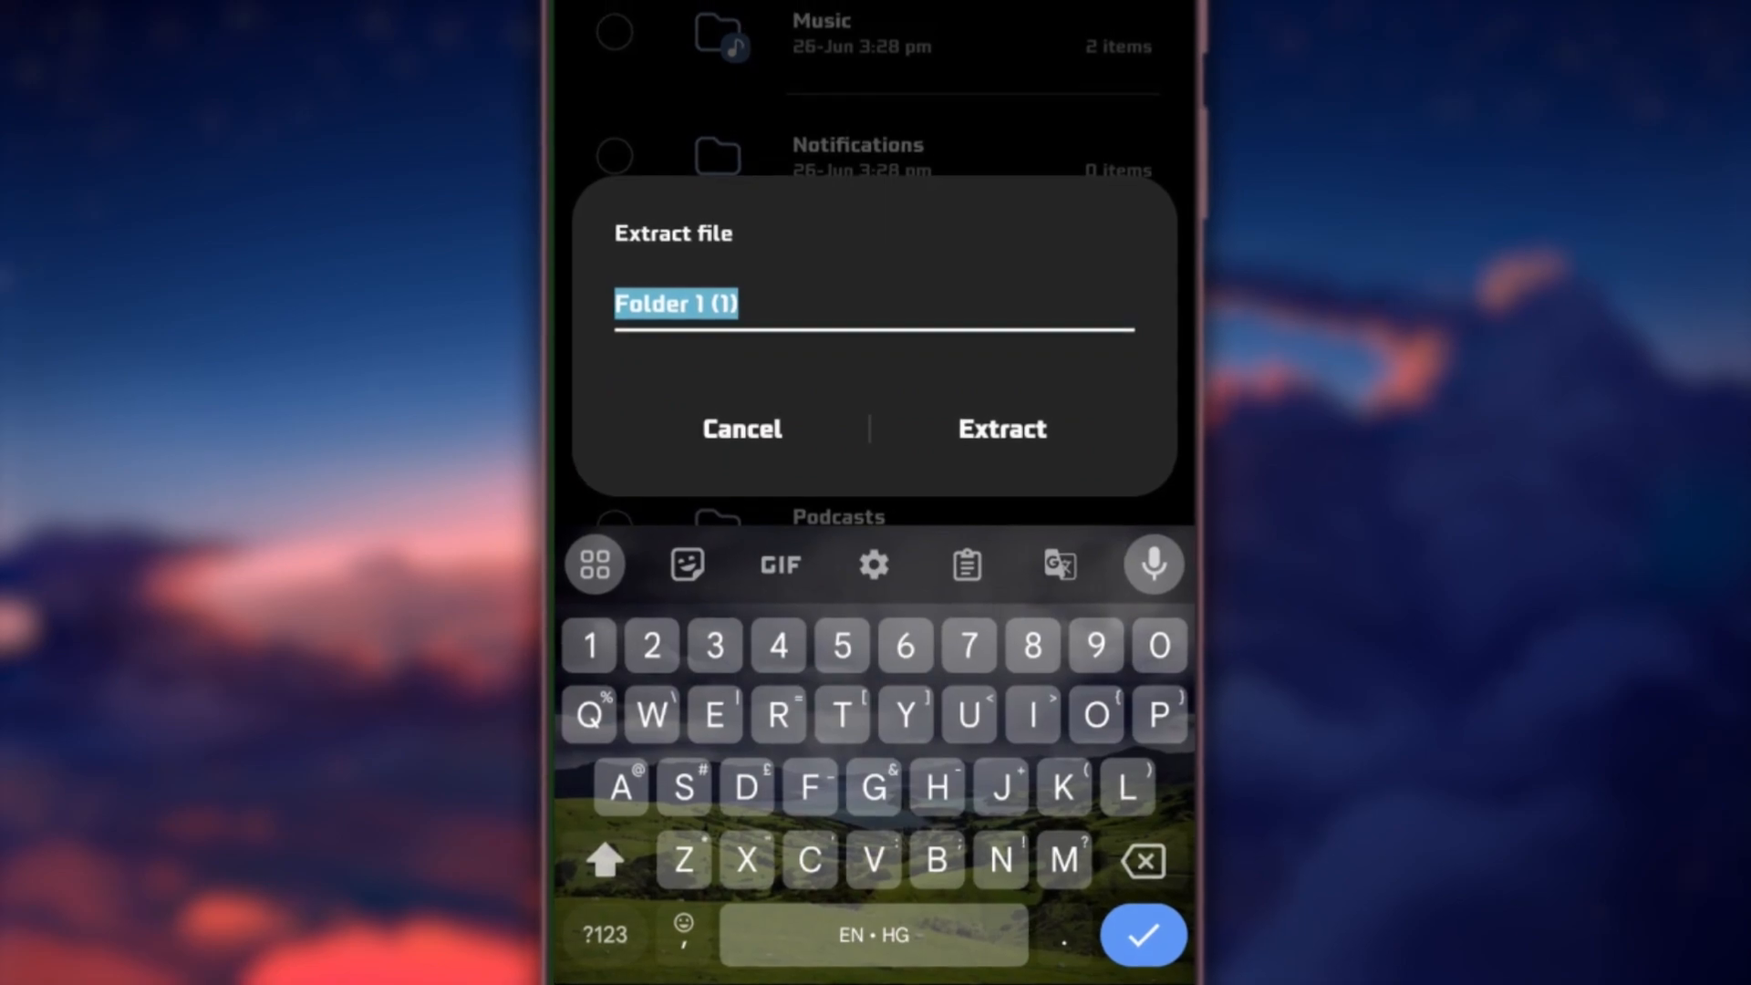
click(1001, 427)
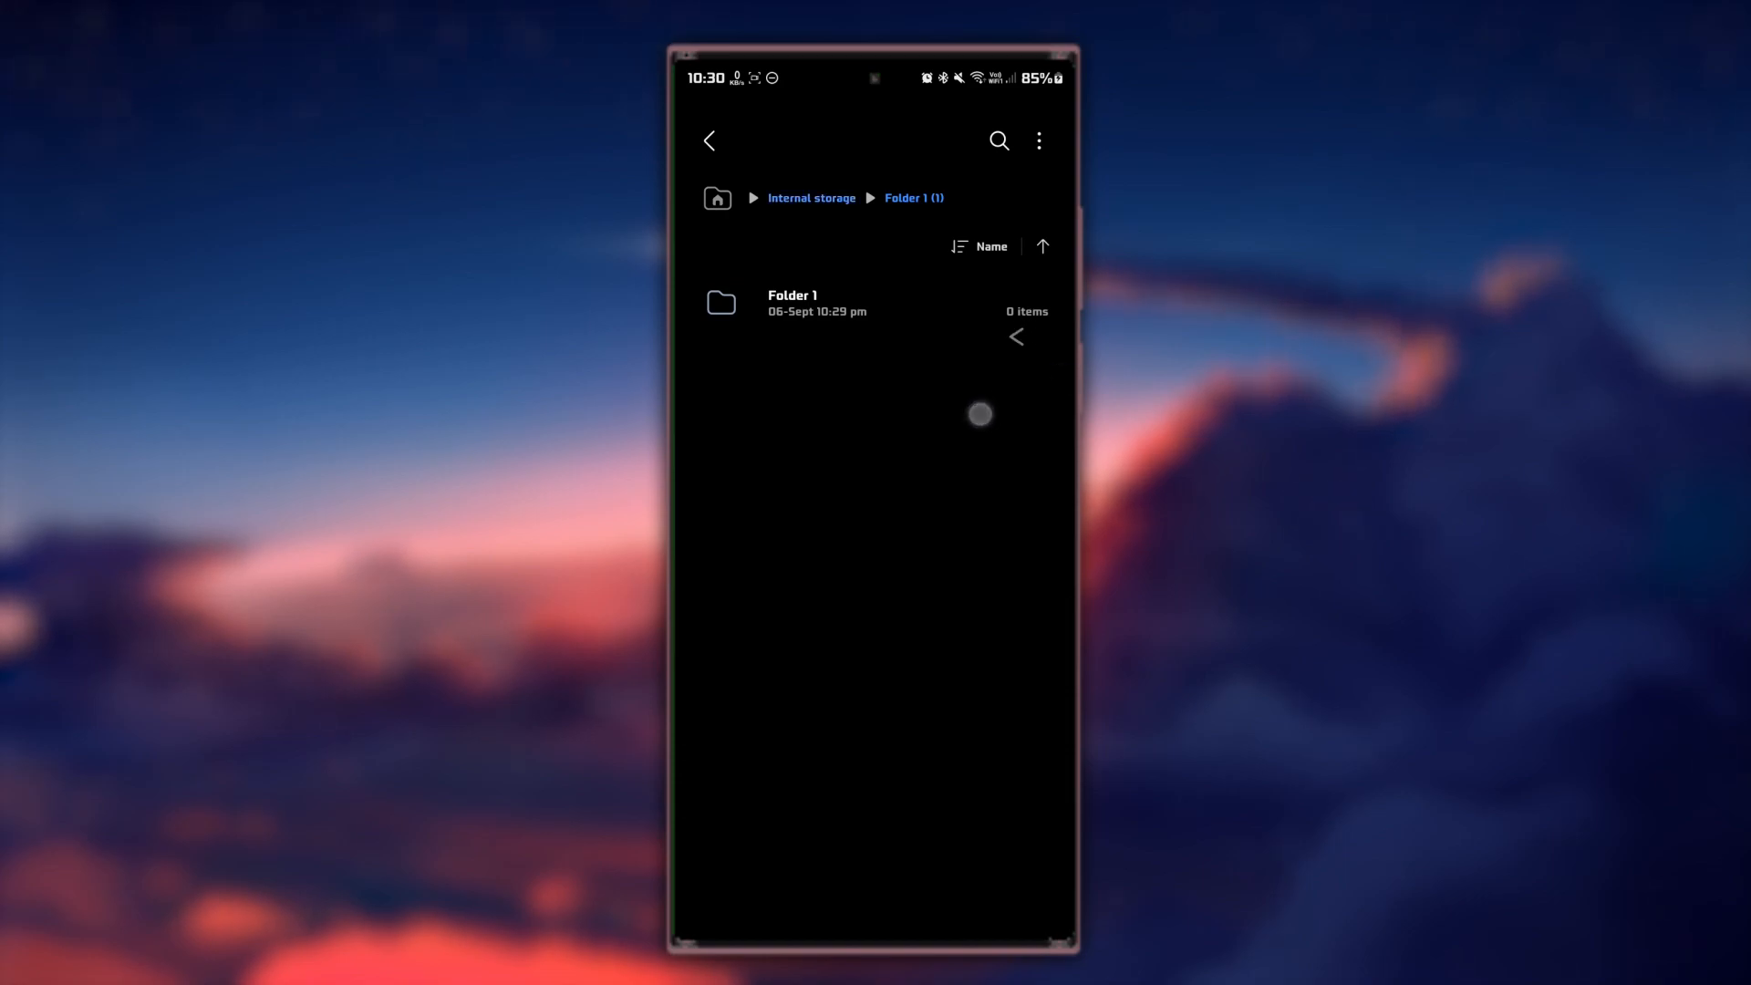
- Return to internal storage and open the older 'Folder 1 (1)' from 3 September
click(708, 140)
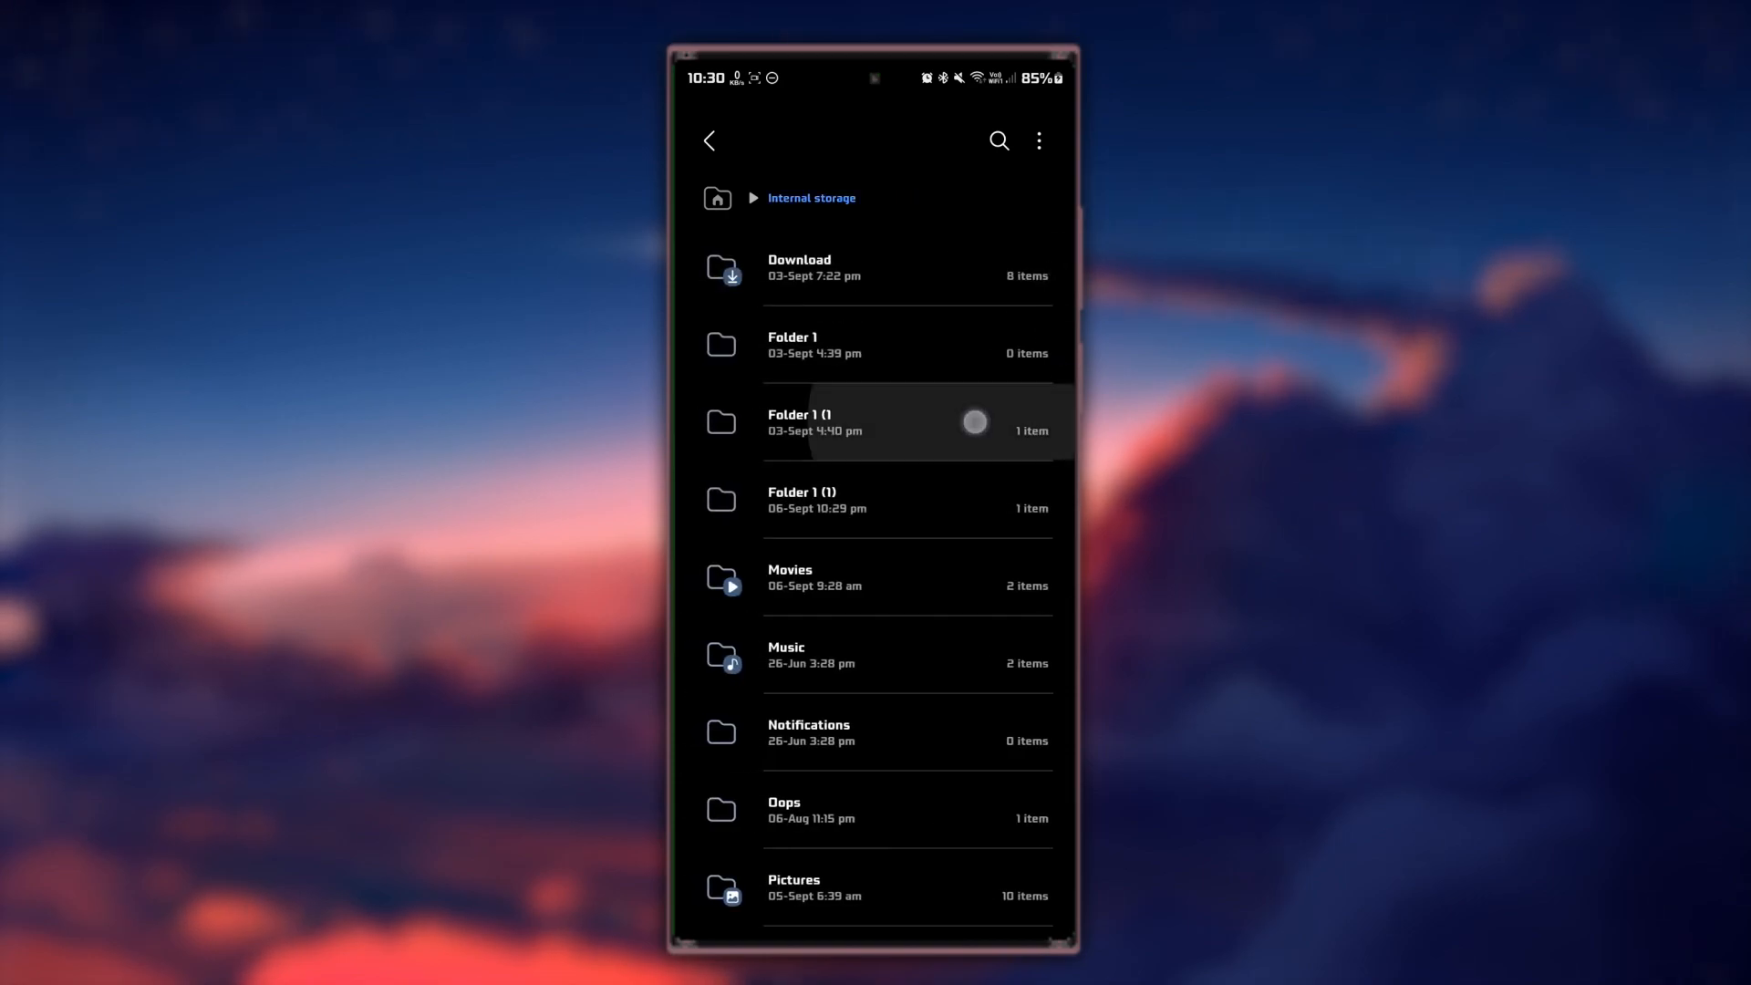
click(883, 421)
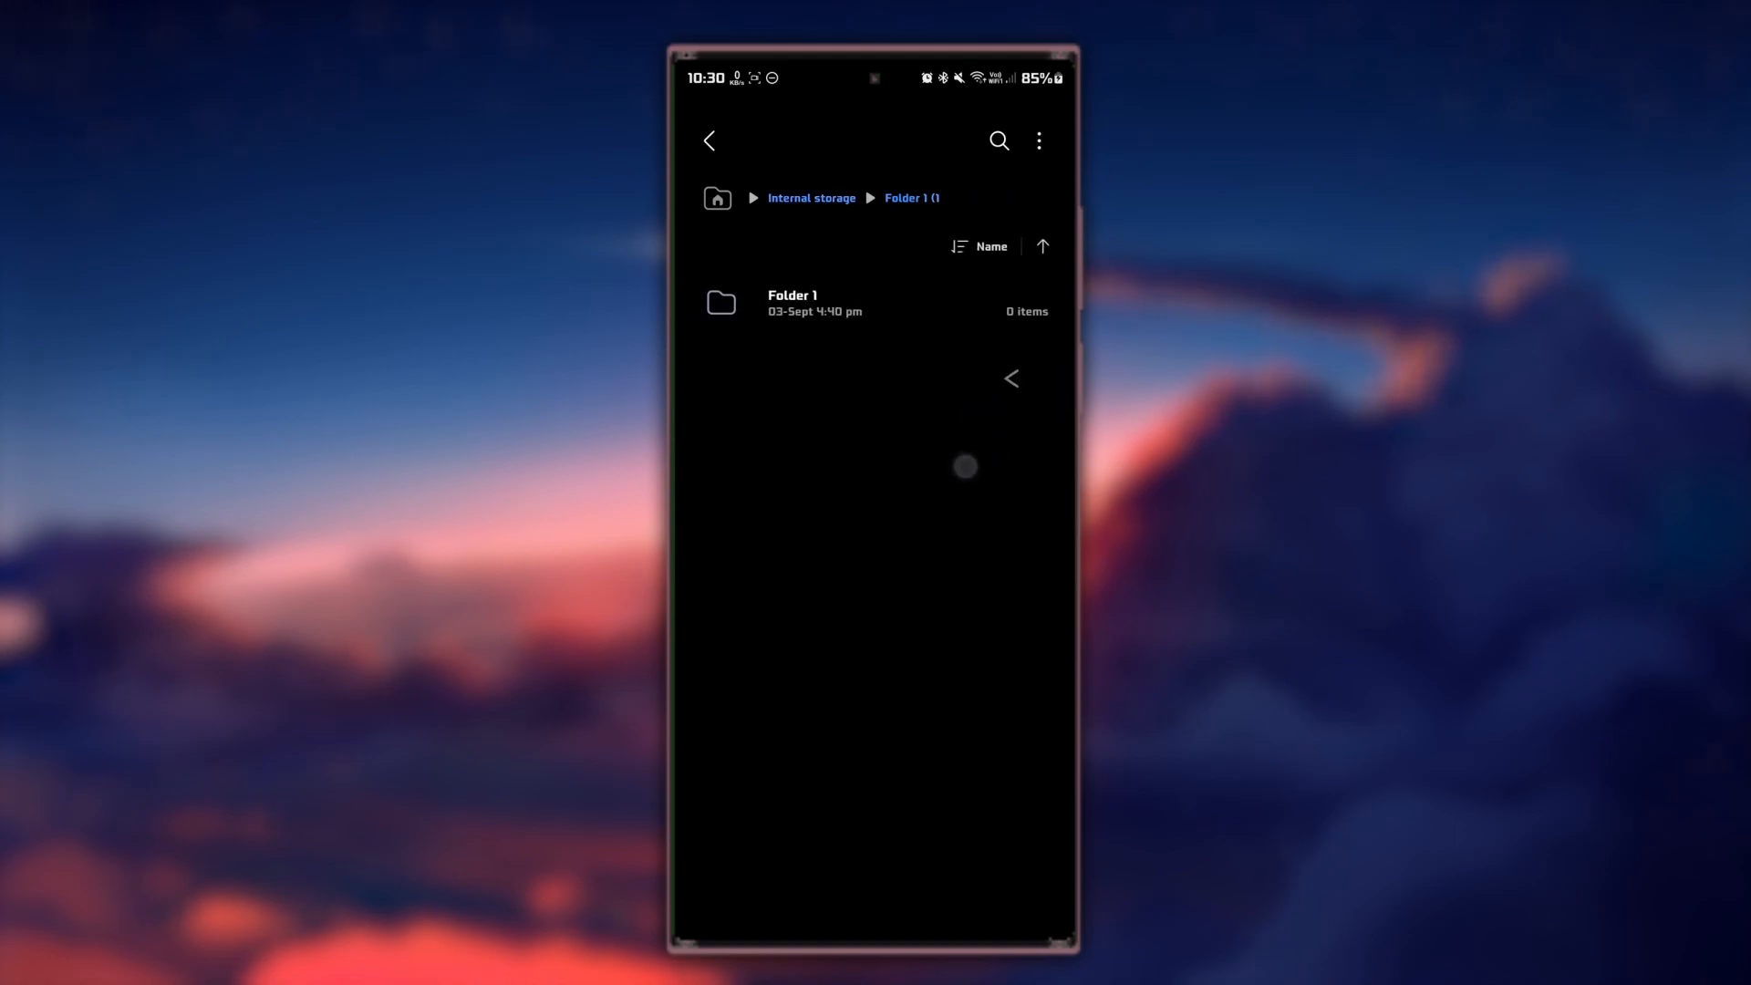